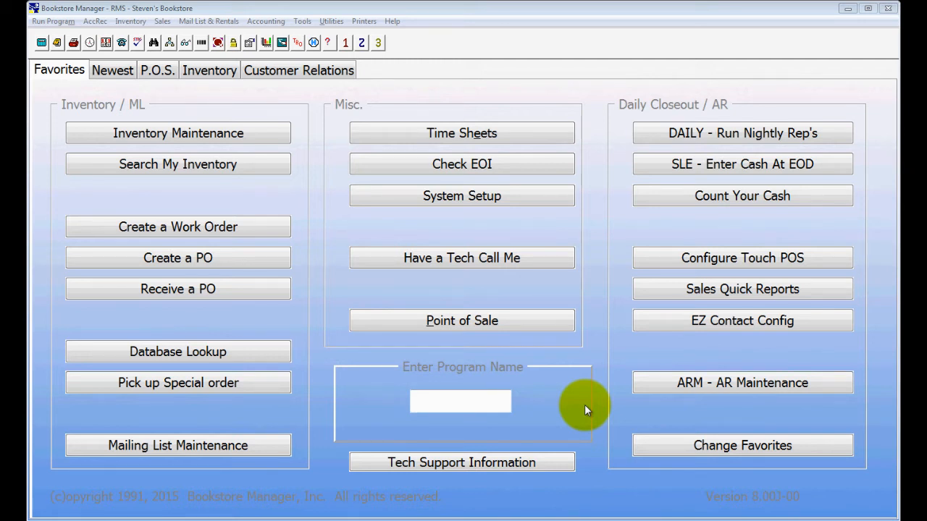
pyautogui.moveTo(557, 329)
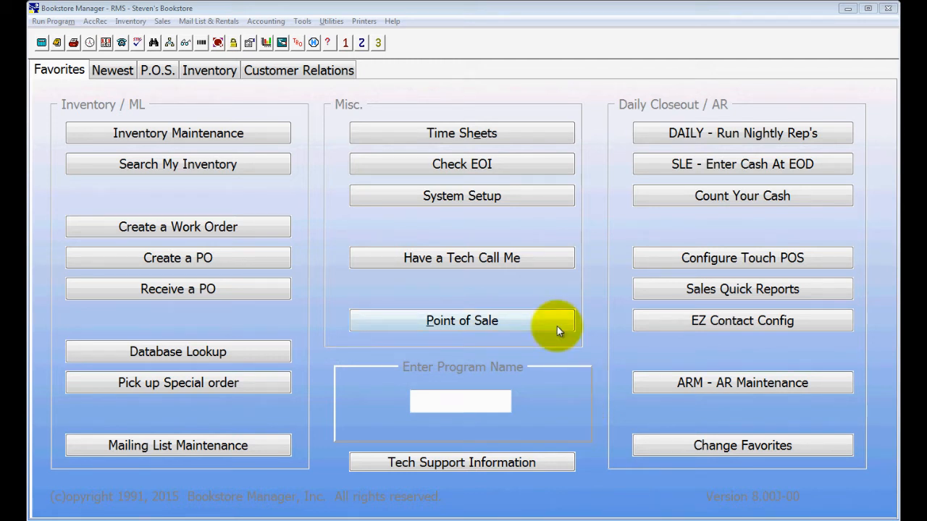
pyautogui.moveTo(571, 361)
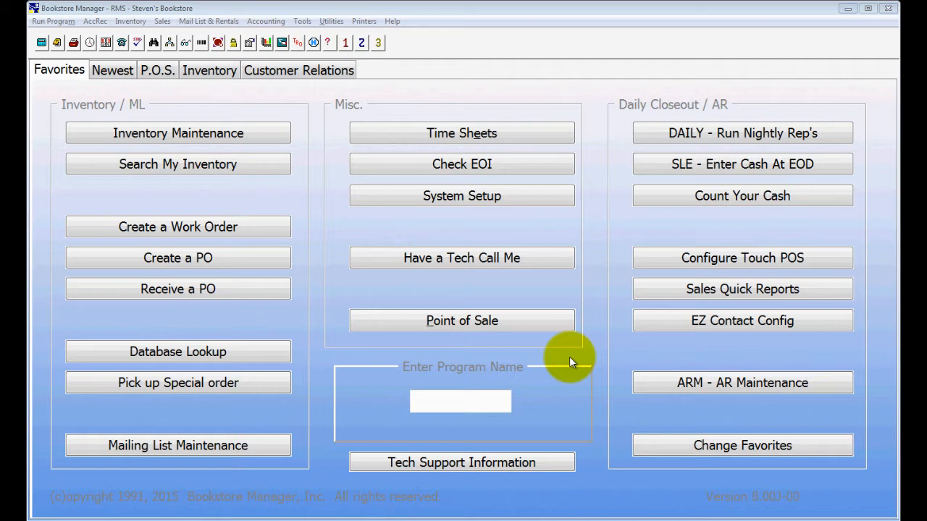
pyautogui.moveTo(533, 386)
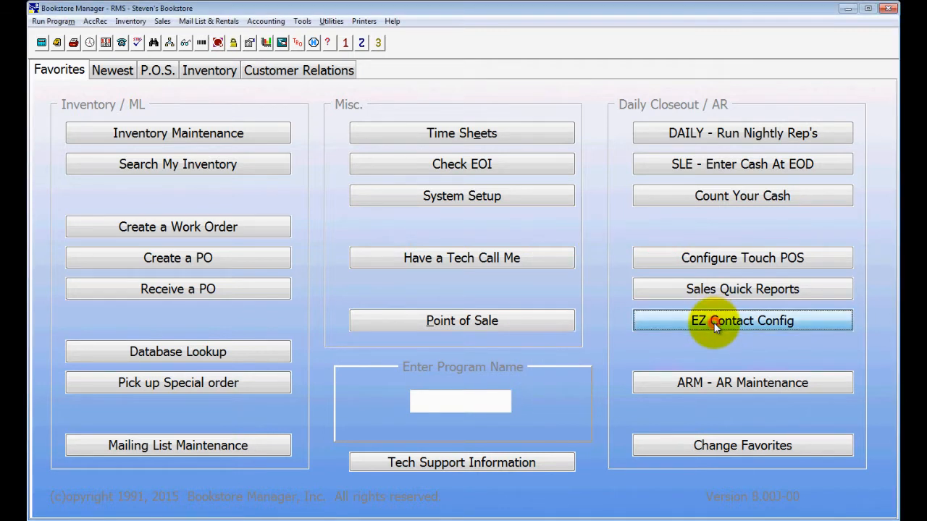
# Step: Start a New Release email campaign in EZ Contact Config, selecting items by item number
pyautogui.click(742, 320)
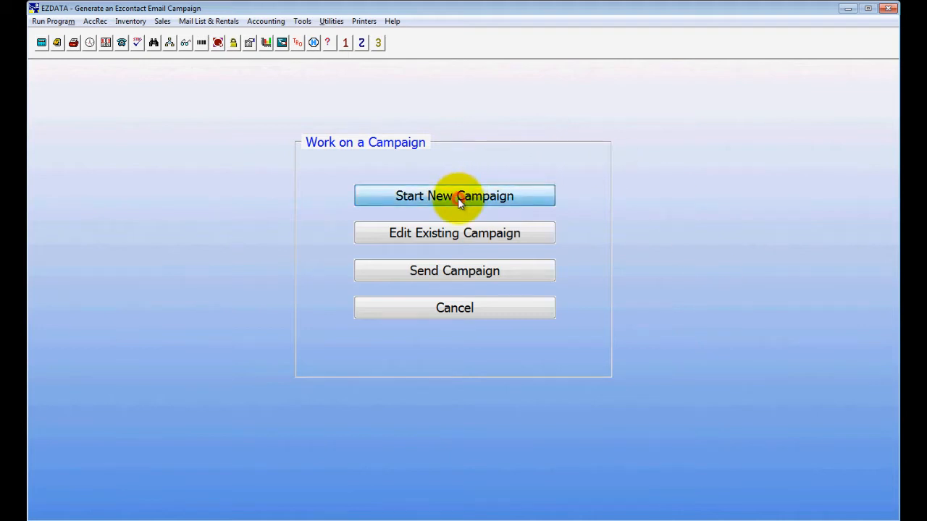
pyautogui.click(454, 196)
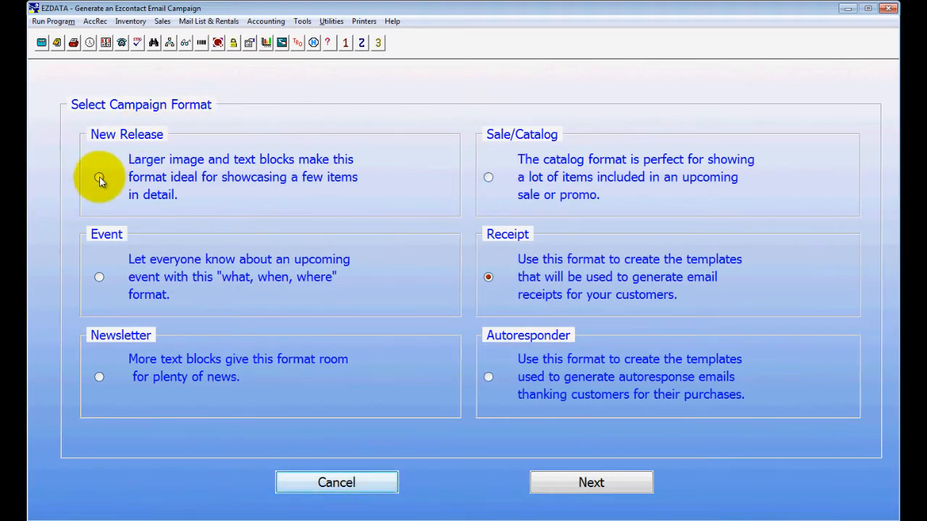
pyautogui.click(591, 482)
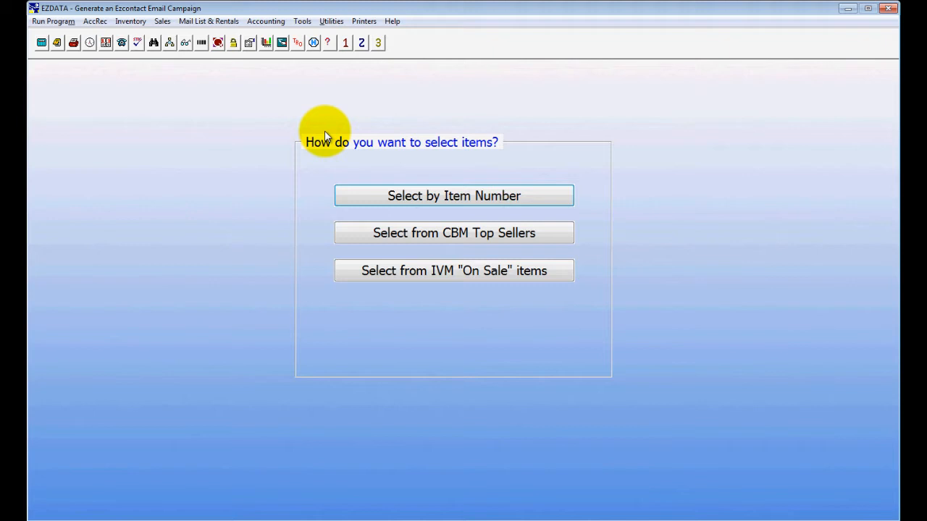
pyautogui.moveTo(439, 202)
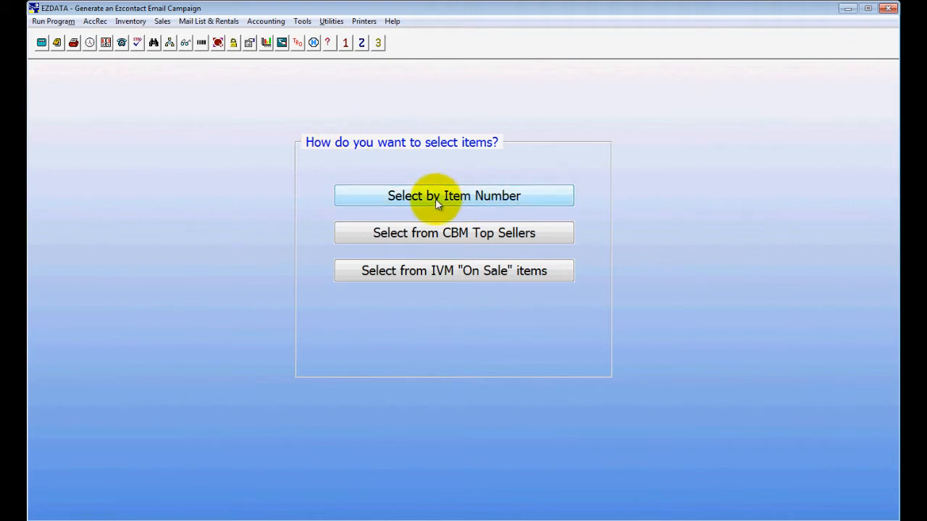
pyautogui.click(454, 195)
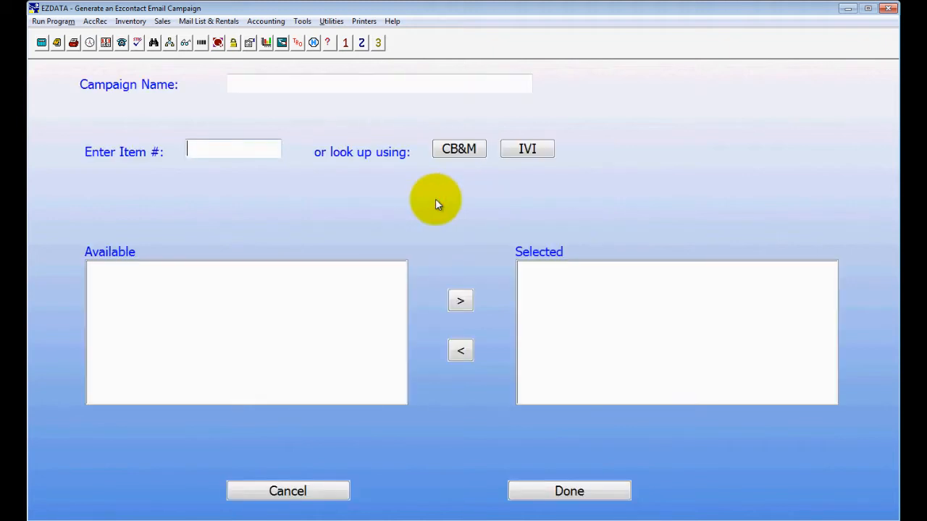
# Step: Select 'BK Heaven Is for Real' by item number and name the campaign 'heaven'
pyautogui.click(527, 148)
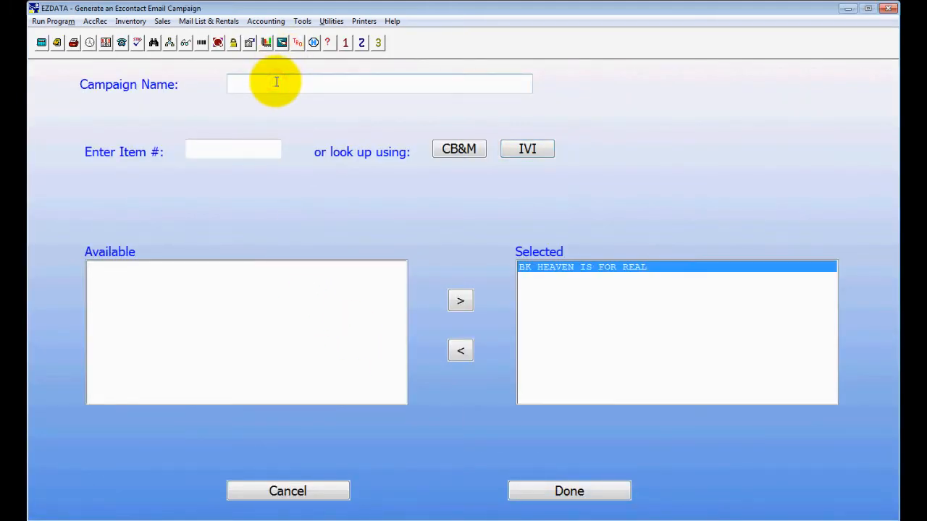
pyautogui.write('heaven')
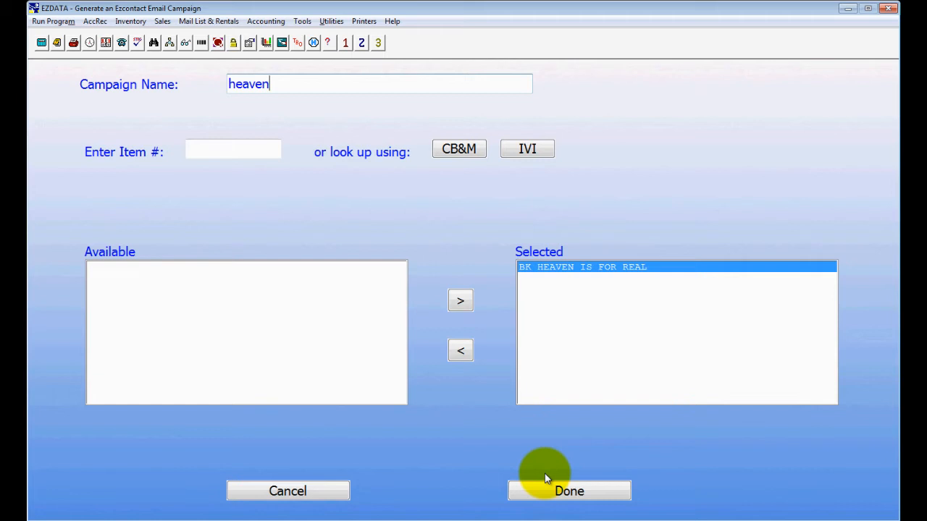
pyautogui.click(569, 491)
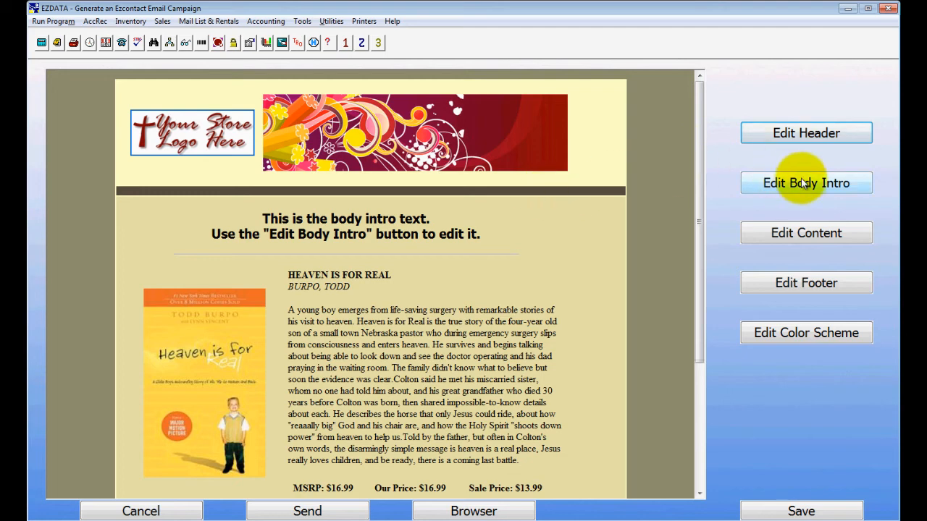
# Step: Change the email body intro to 'Come in and get this book today!'
pyautogui.click(805, 182)
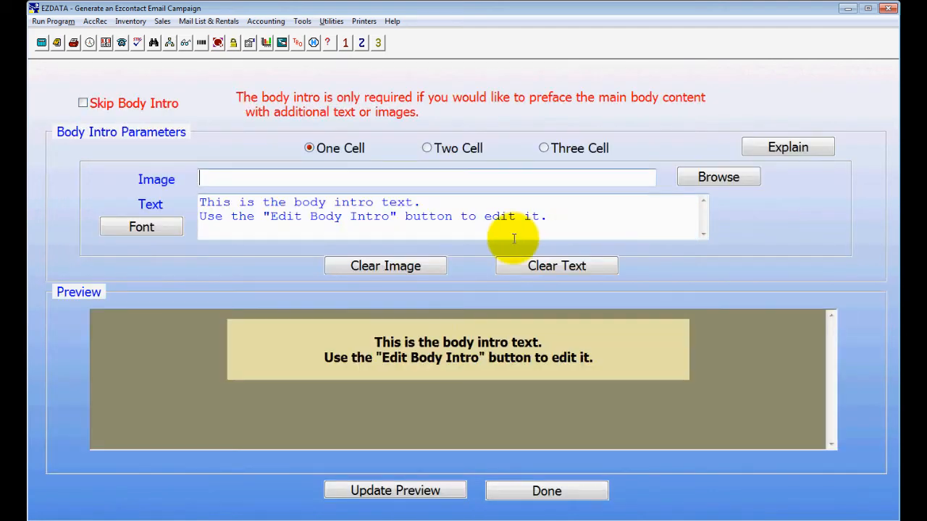
pyautogui.write('Co')
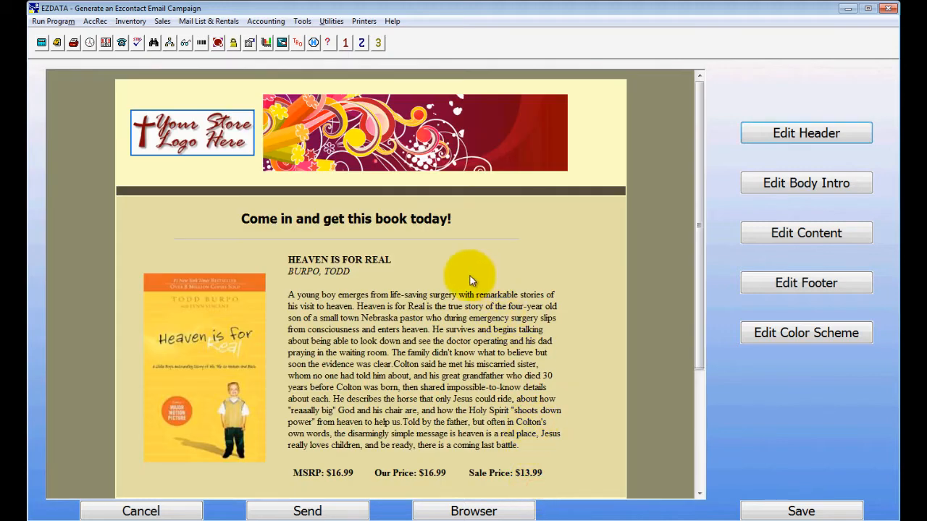
pyautogui.moveTo(693, 206)
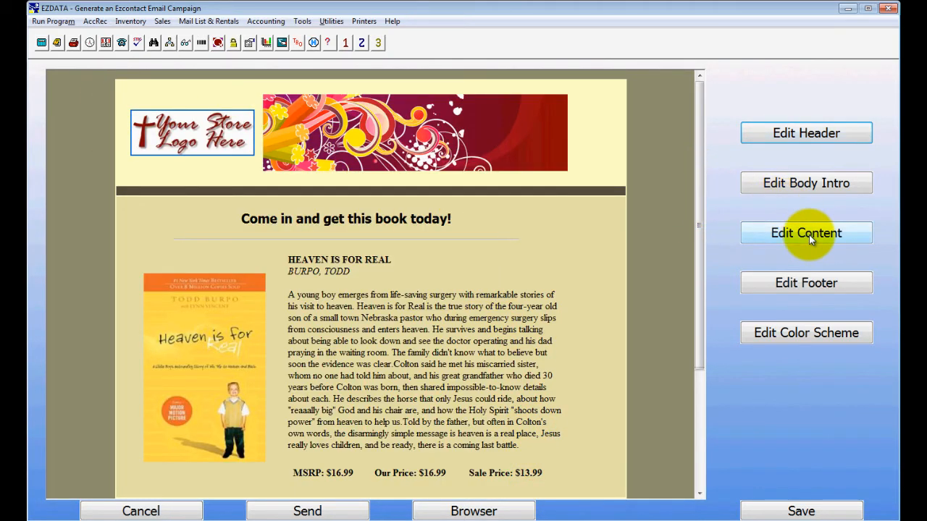
# Step: Switch the email to a custom color scheme and scroll the preview to check it
pyautogui.click(806, 332)
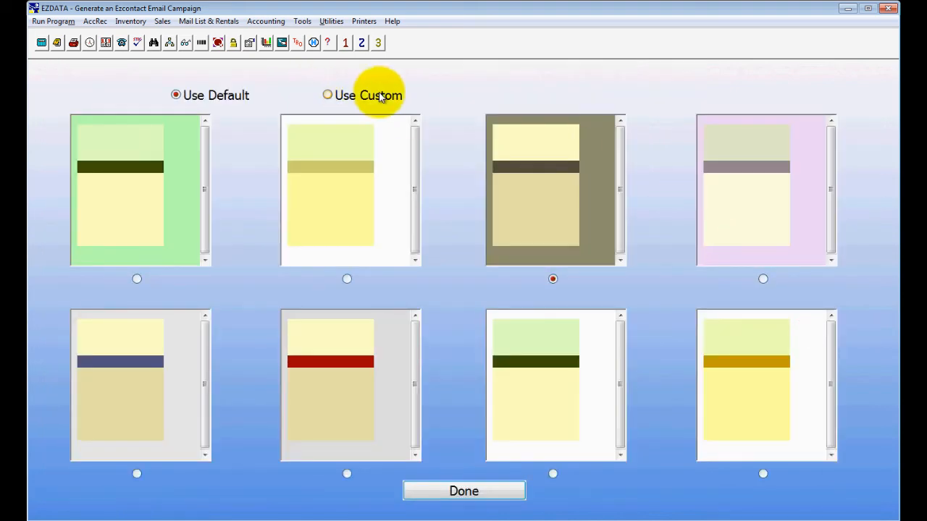
pyautogui.click(327, 95)
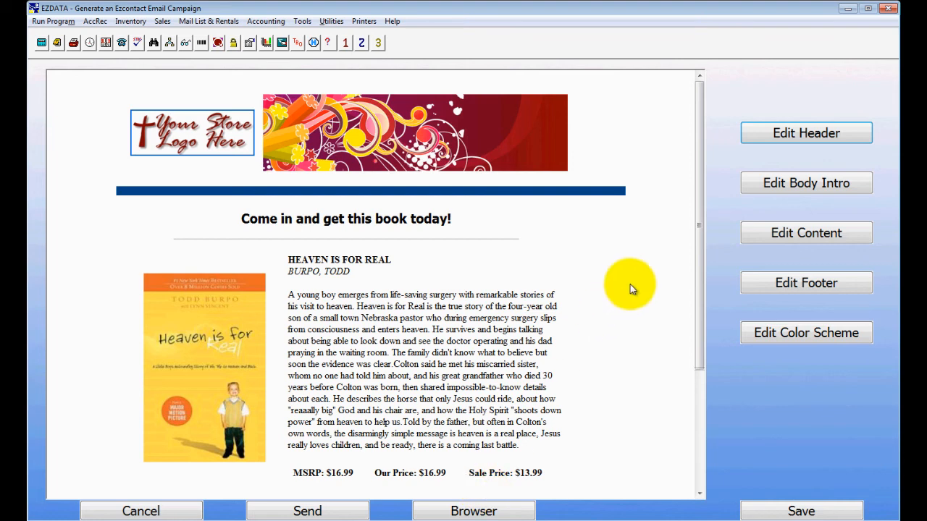
pyautogui.scroll(-3)
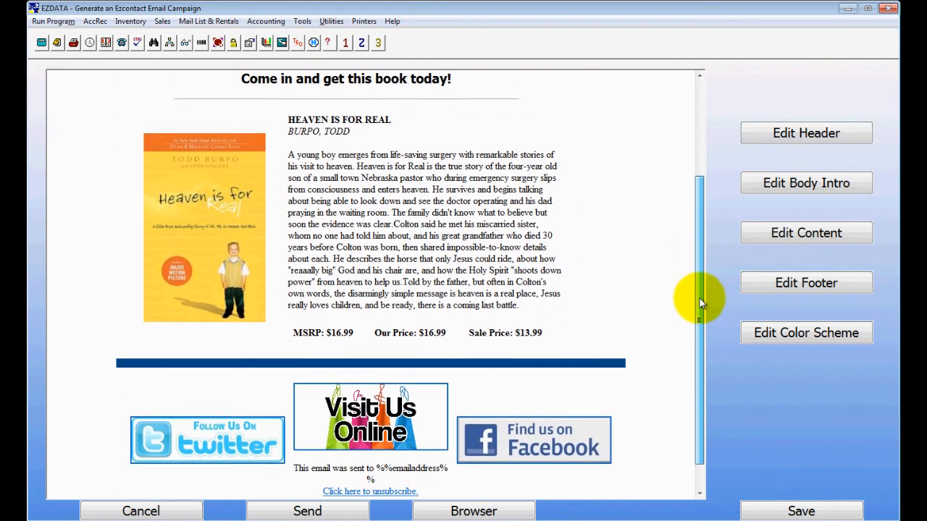